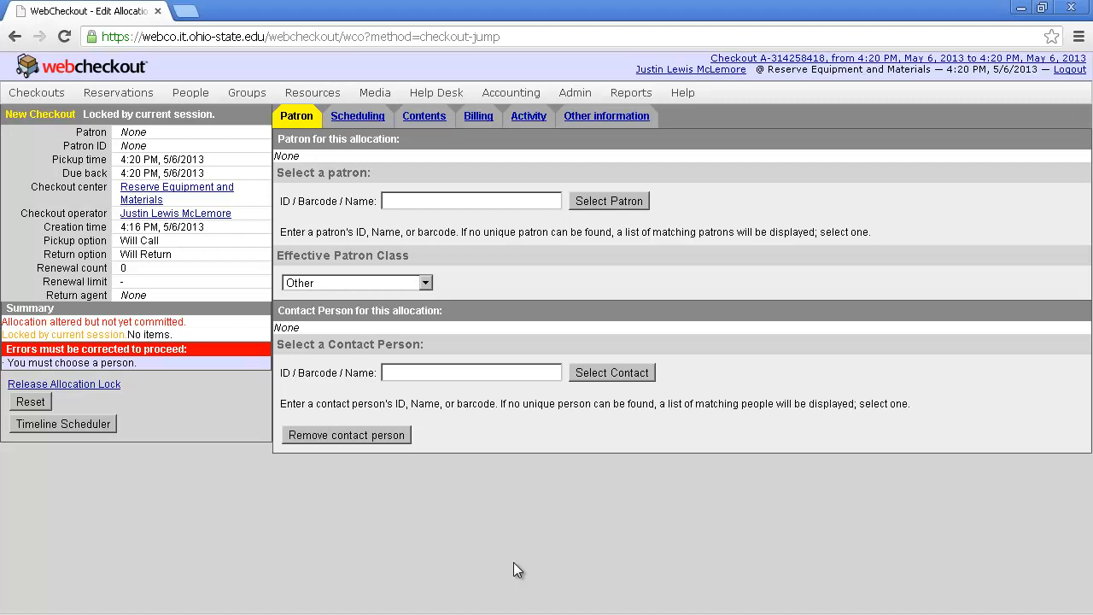
pyautogui.moveTo(312, 92)
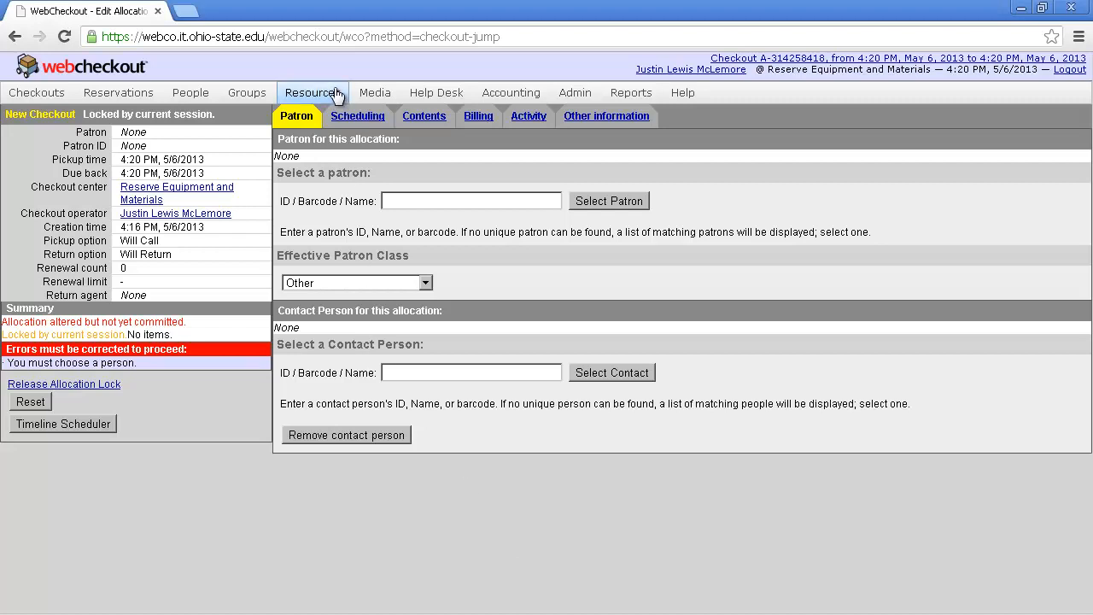
# Bring up the Resources menu from the top menu bar.
pyautogui.click(312, 93)
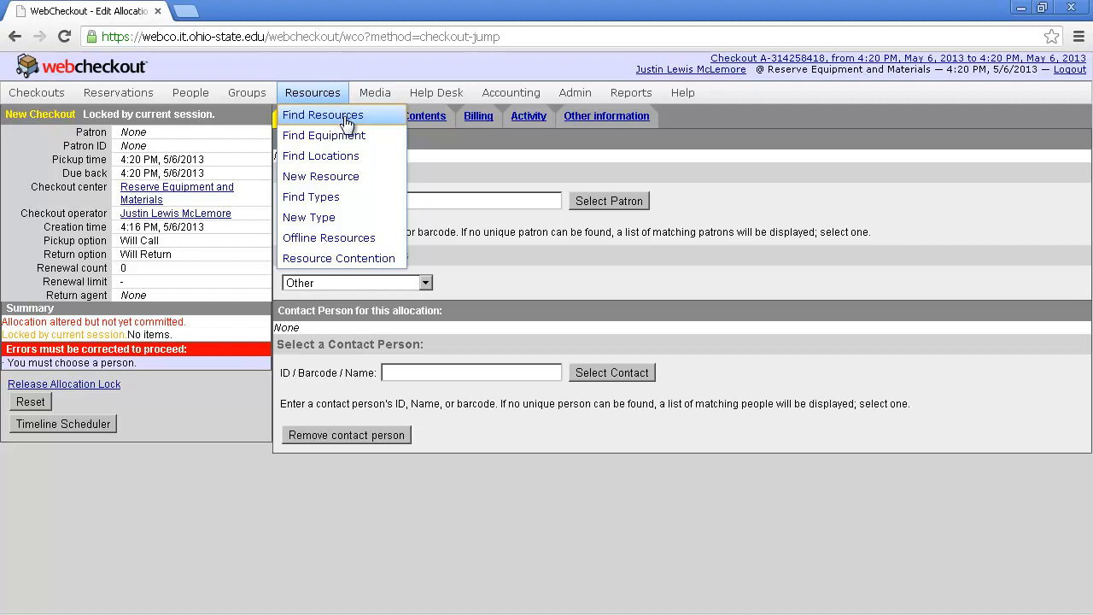
# Search Find Resources for Resource ID DAR021, listing the Digital Audio Recorder.
pyautogui.click(323, 114)
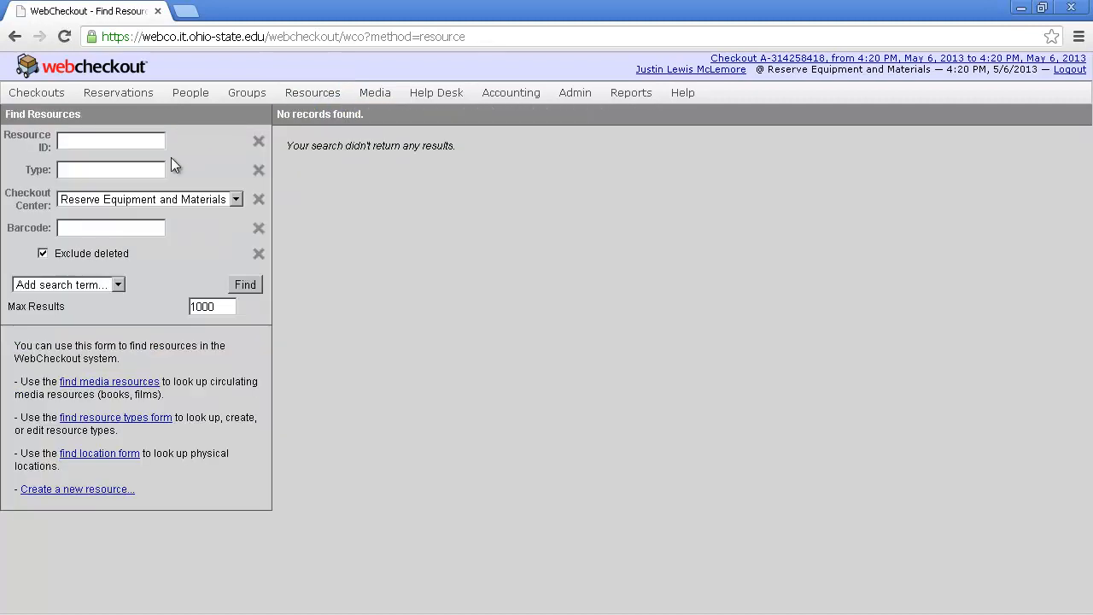
pyautogui.click(110, 140)
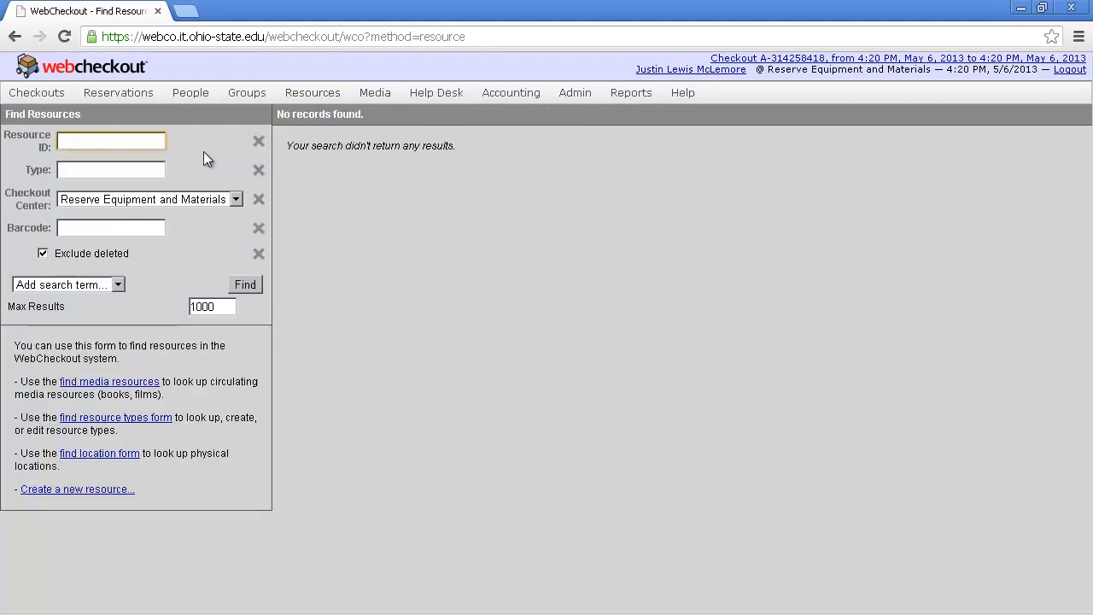
pyautogui.write('DAR021')
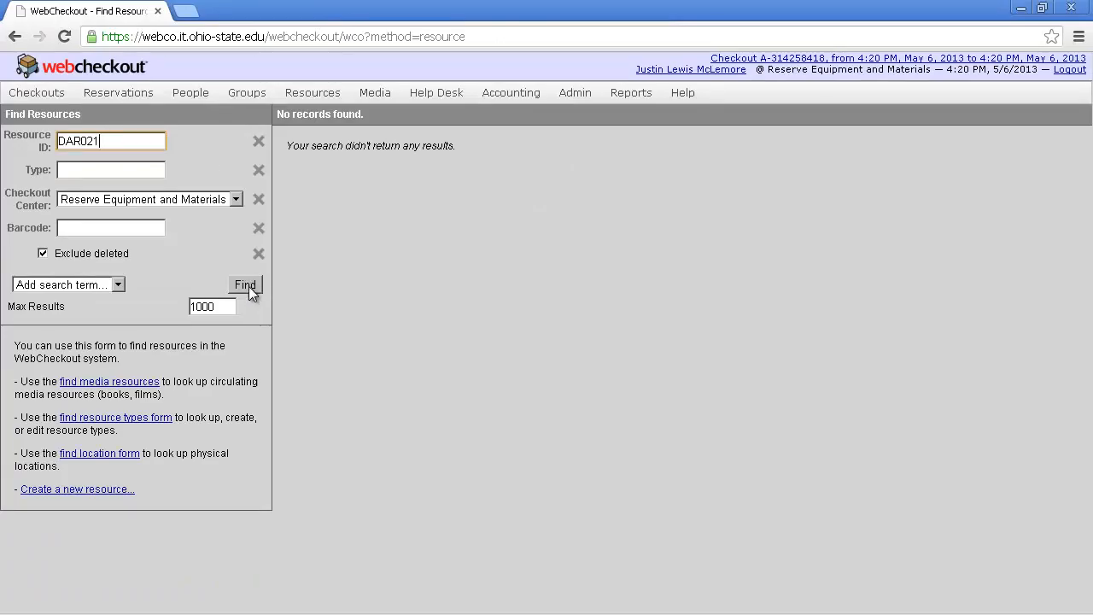
pyautogui.click(246, 285)
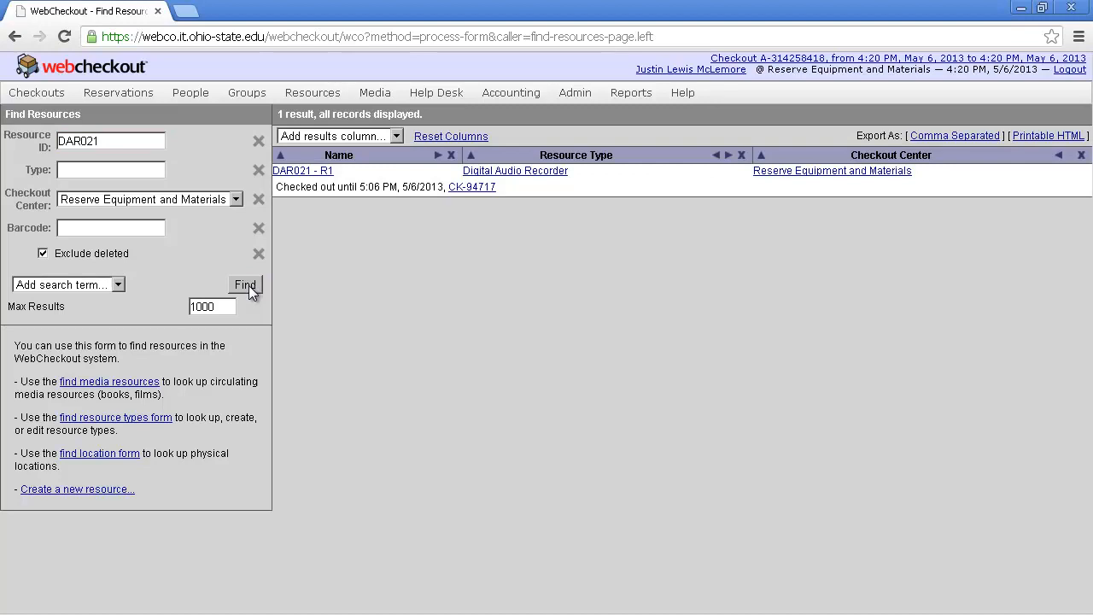
pyautogui.moveTo(397, 188)
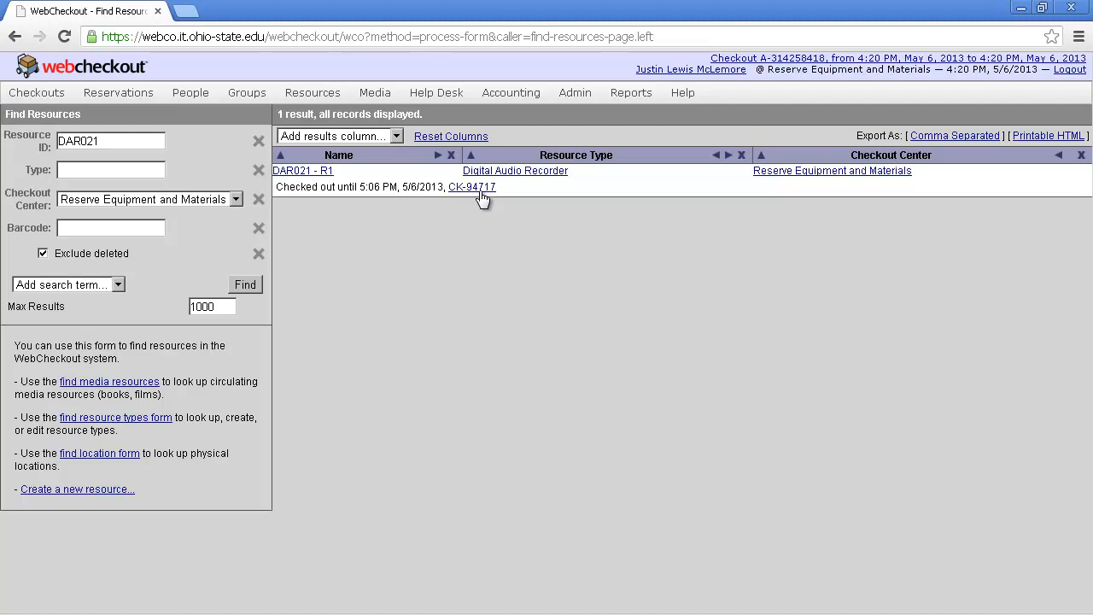
# In checkout CK-94717, mark DAR021 - R1 for return and submit Return selected.
pyautogui.click(471, 186)
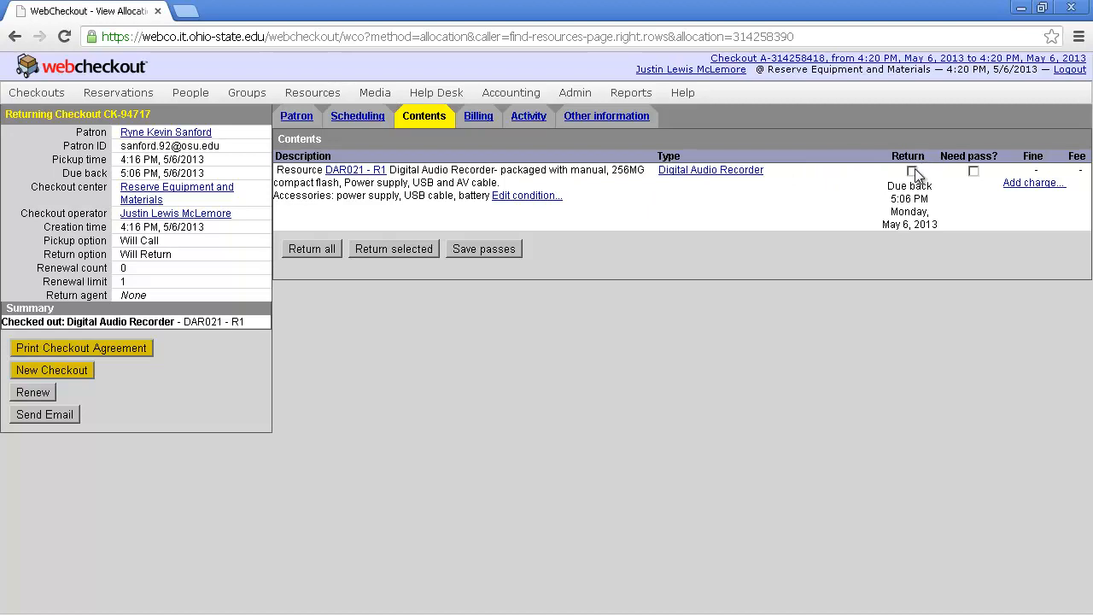
pyautogui.click(912, 171)
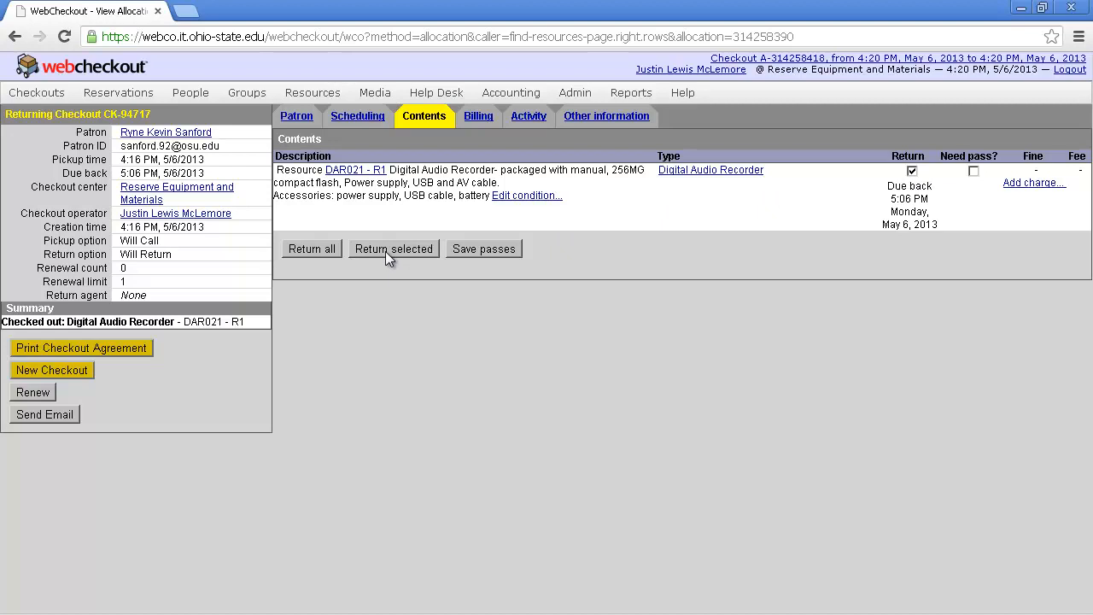
pyautogui.click(393, 250)
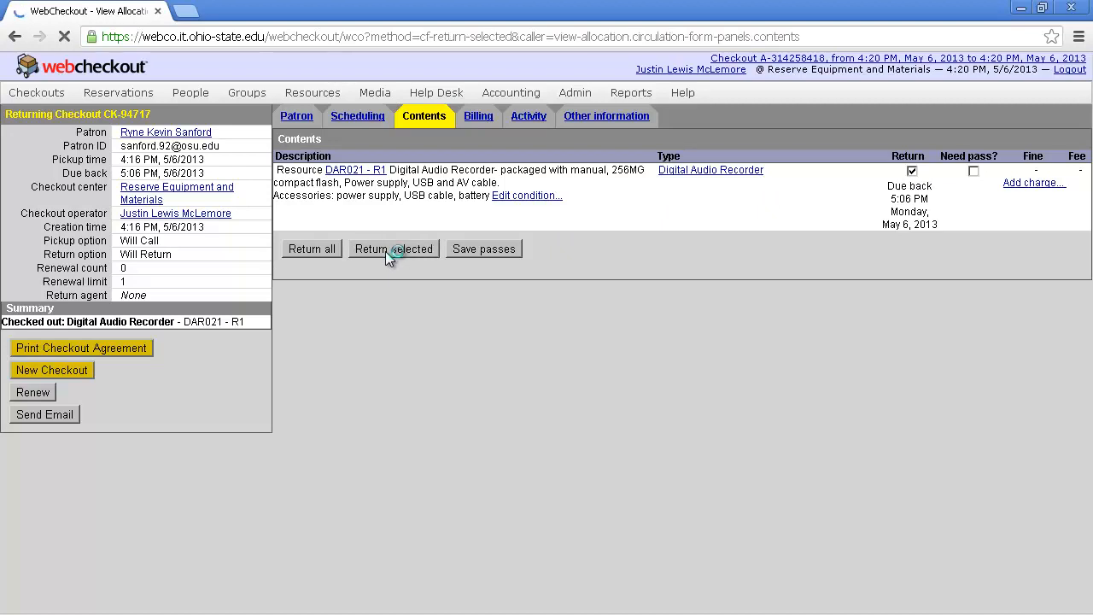
# Confirm the return with the PIN so DAR021 shows as returned.
pyautogui.click(393, 249)
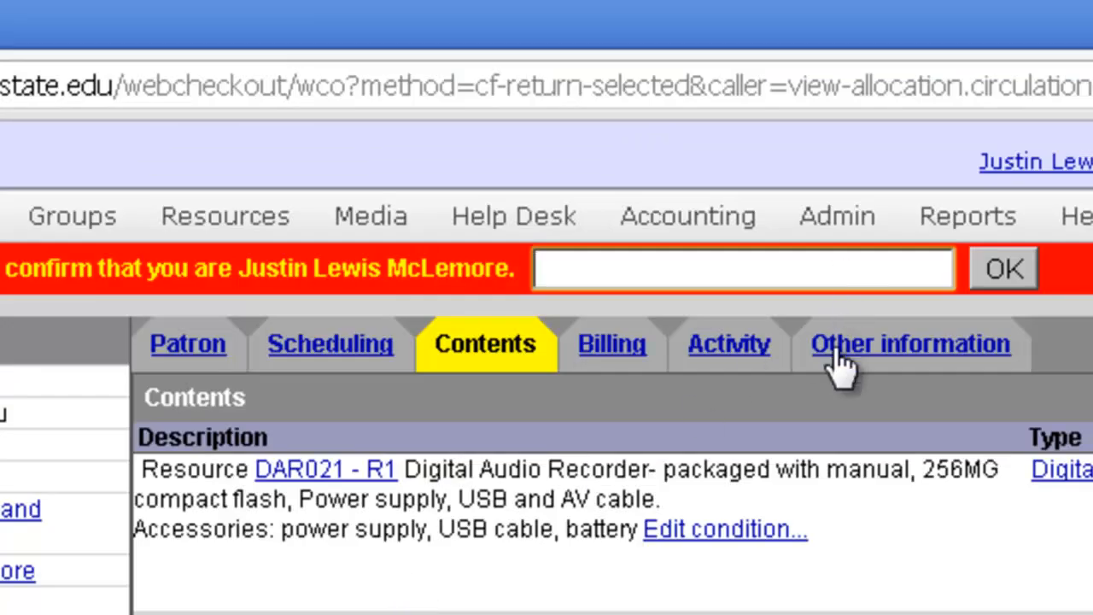
pyautogui.moveTo(840, 384)
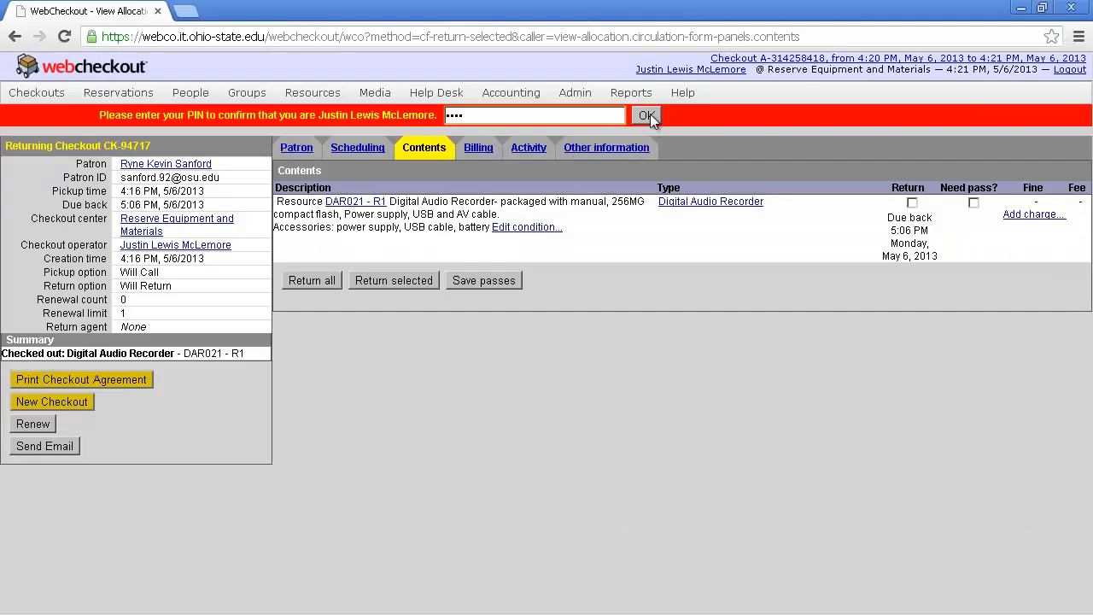
pyautogui.click(645, 116)
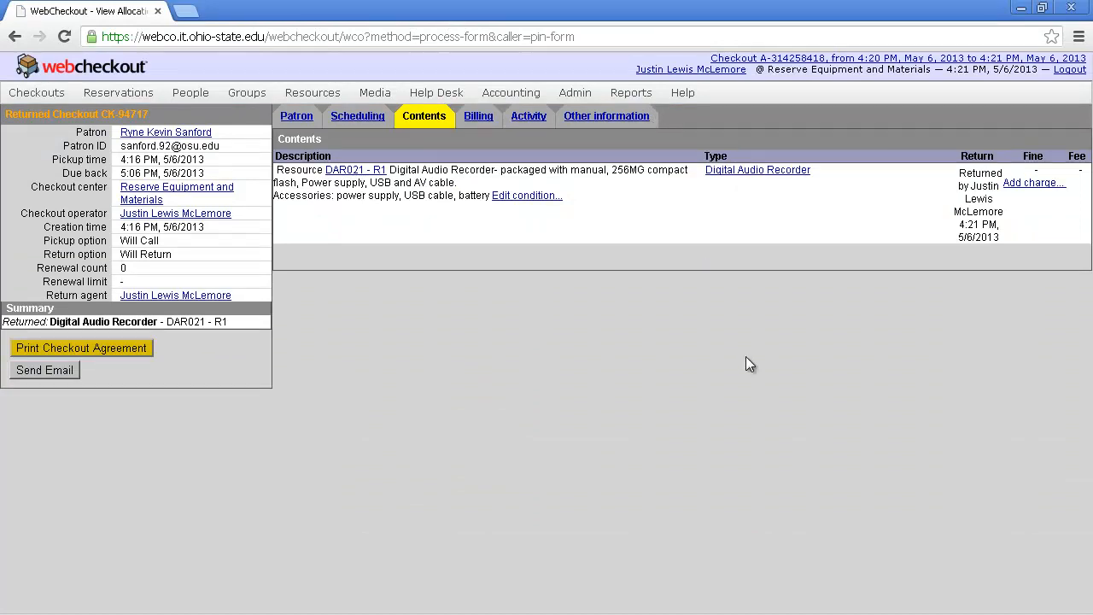